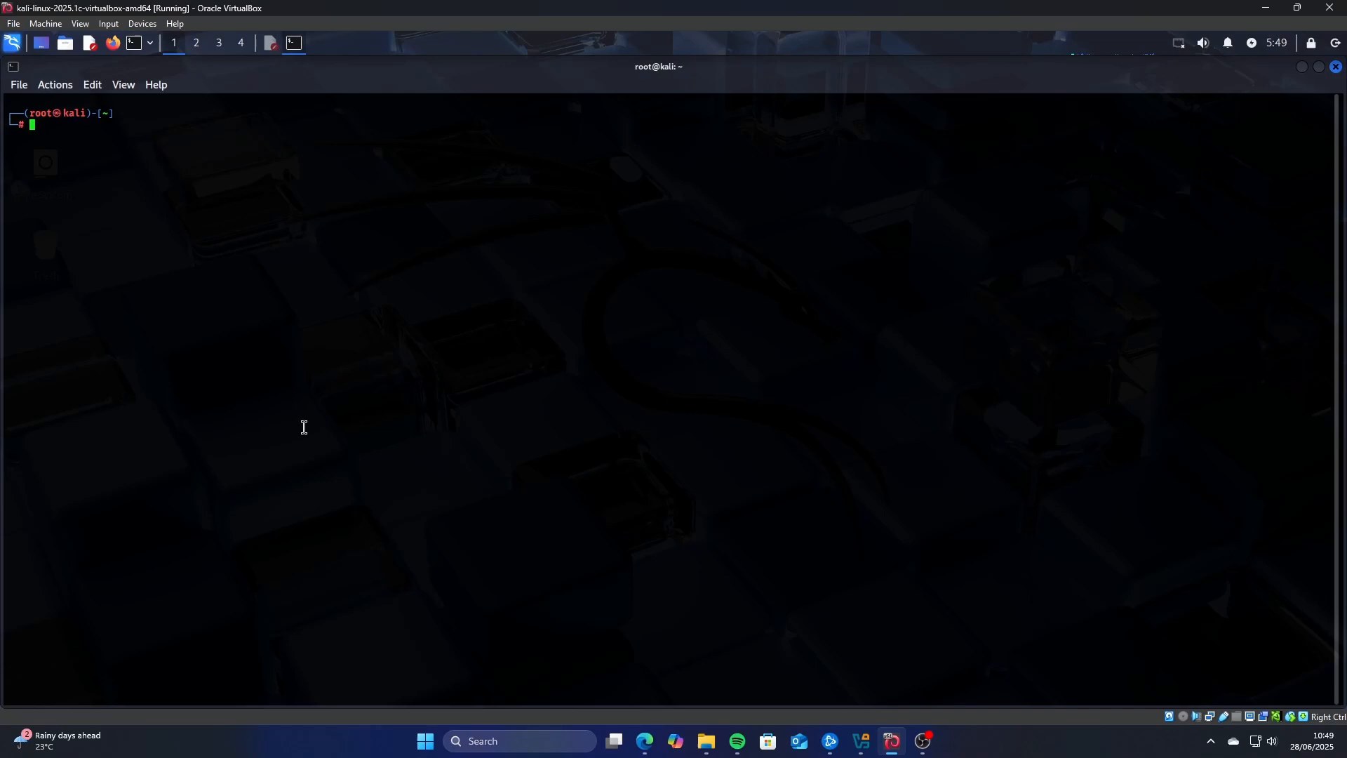
# Run 'airmon-ng check kill' as root to kill processes that interfere with monitor mode.
pyautogui.write('airmon-ng stop wlan0mon')
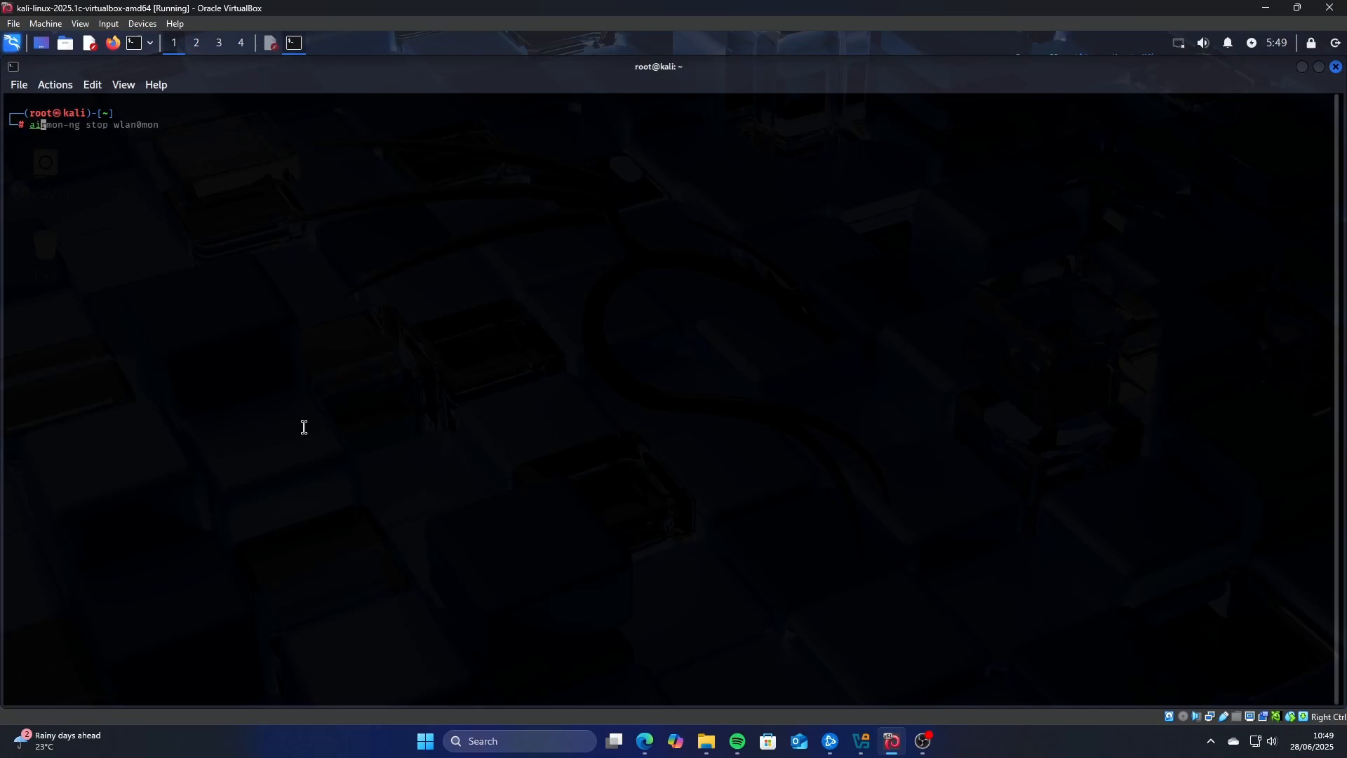
pyautogui.write('airmon-ng check kill')
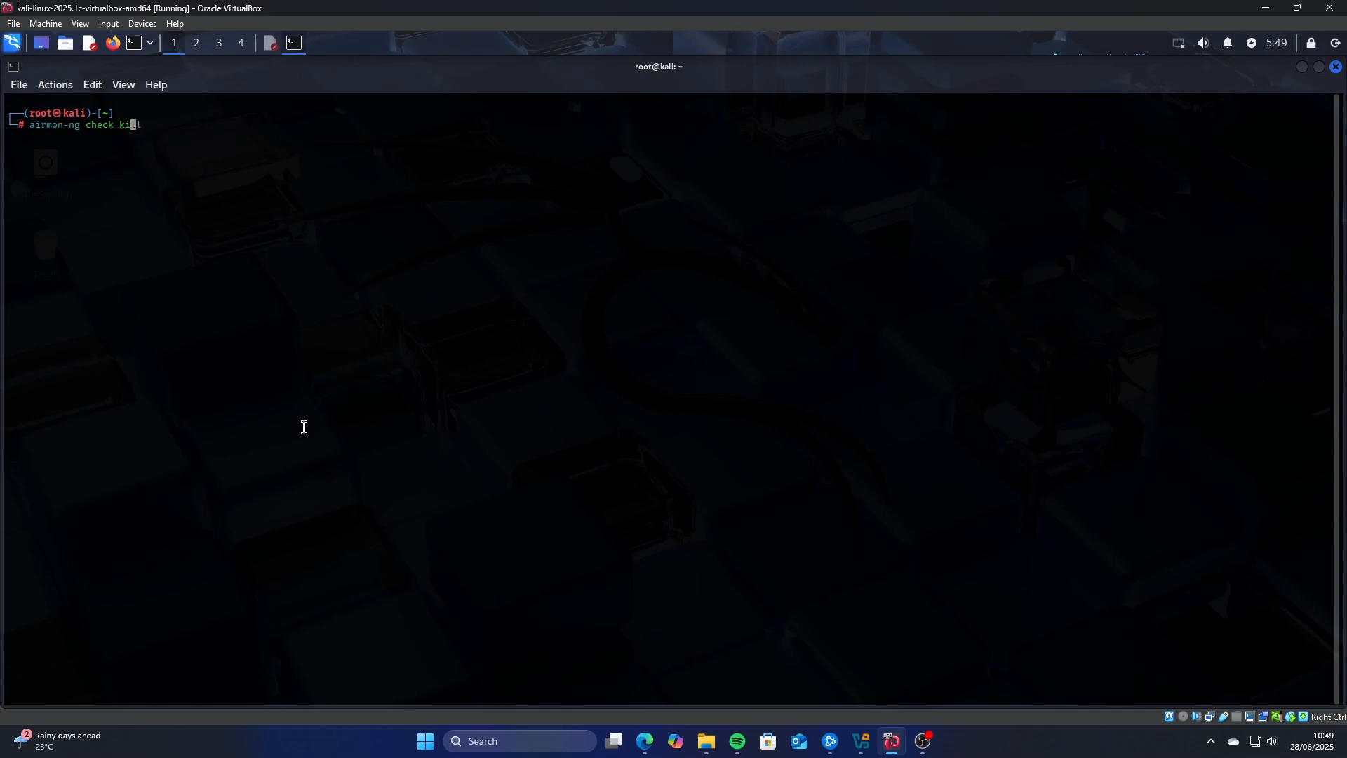
pyautogui.press('Return')
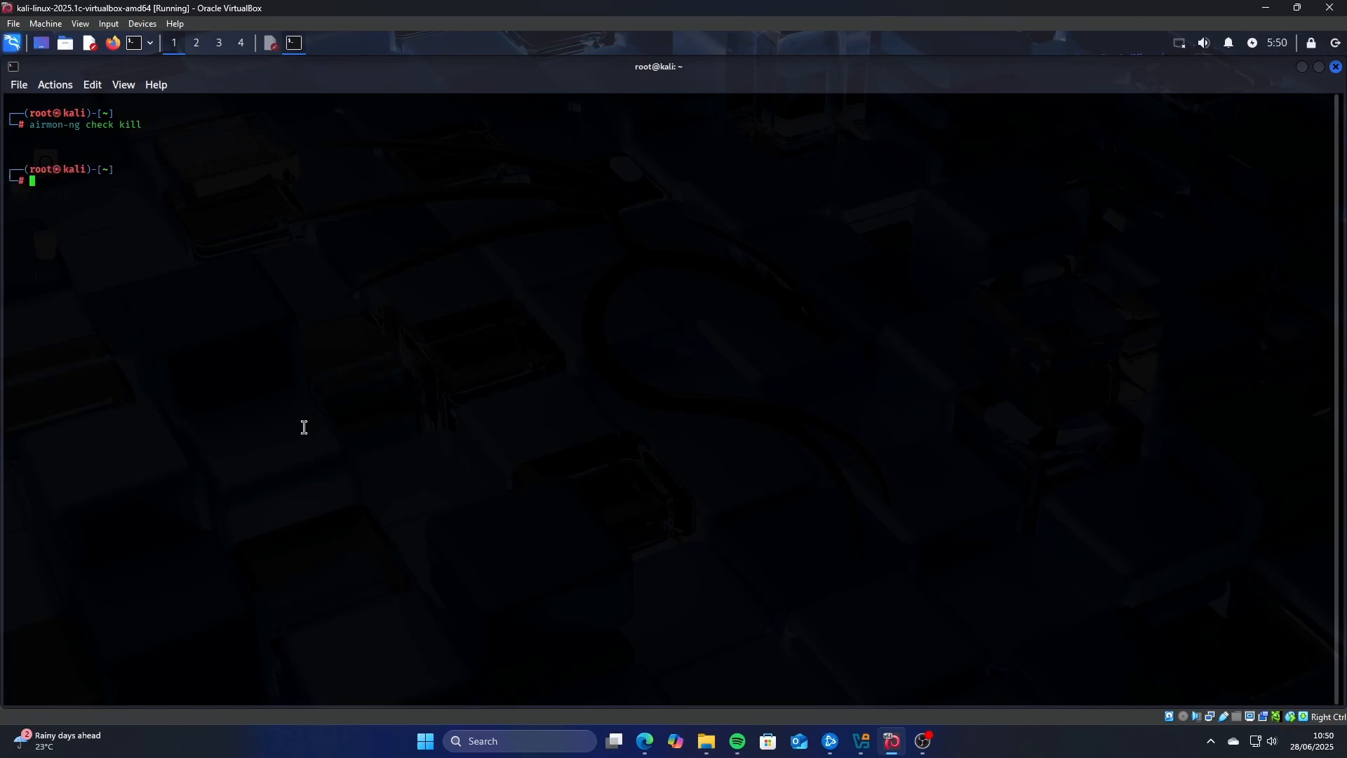
# Run 'airmon-ng start wlan0' to create the wlan0mon monitor interface, then clear the screen.
pyautogui.write('airmon-ng stop wlan0mon')
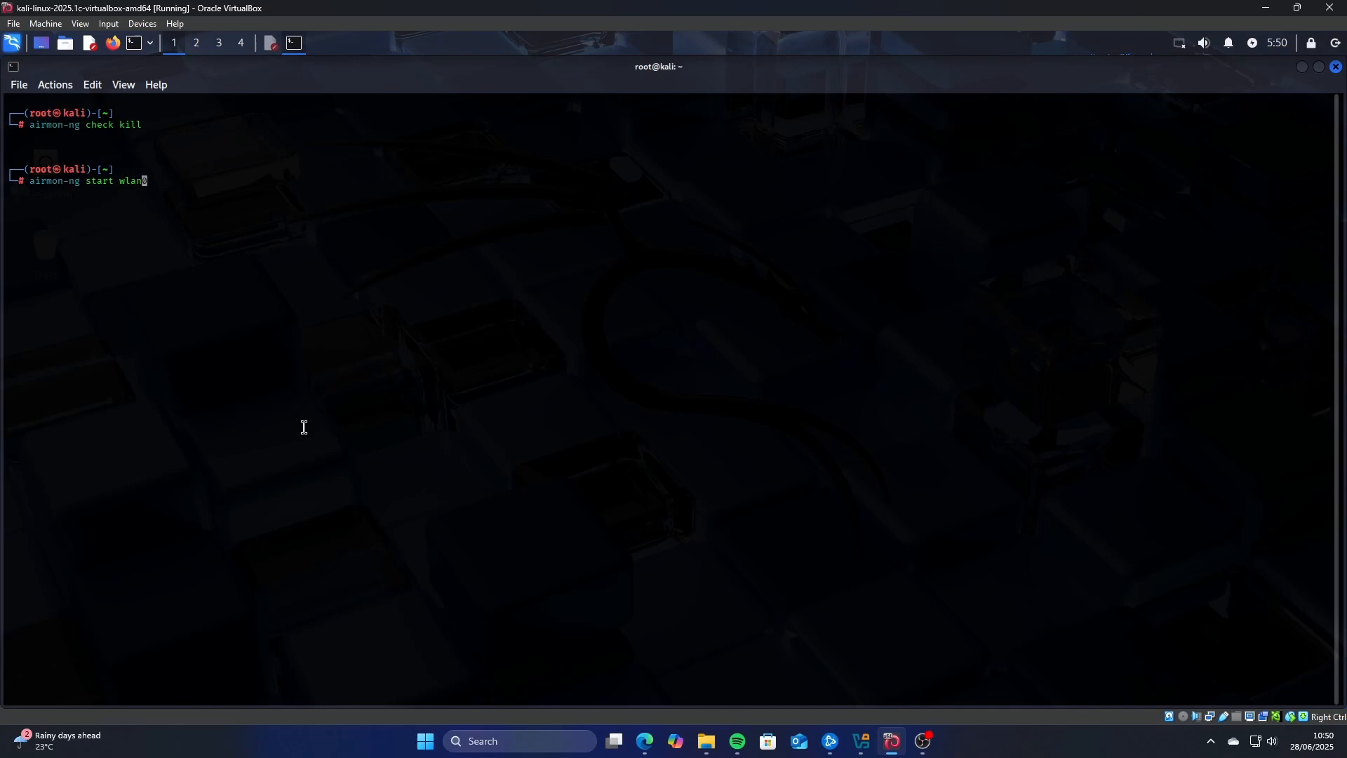
pyautogui.press('Return')
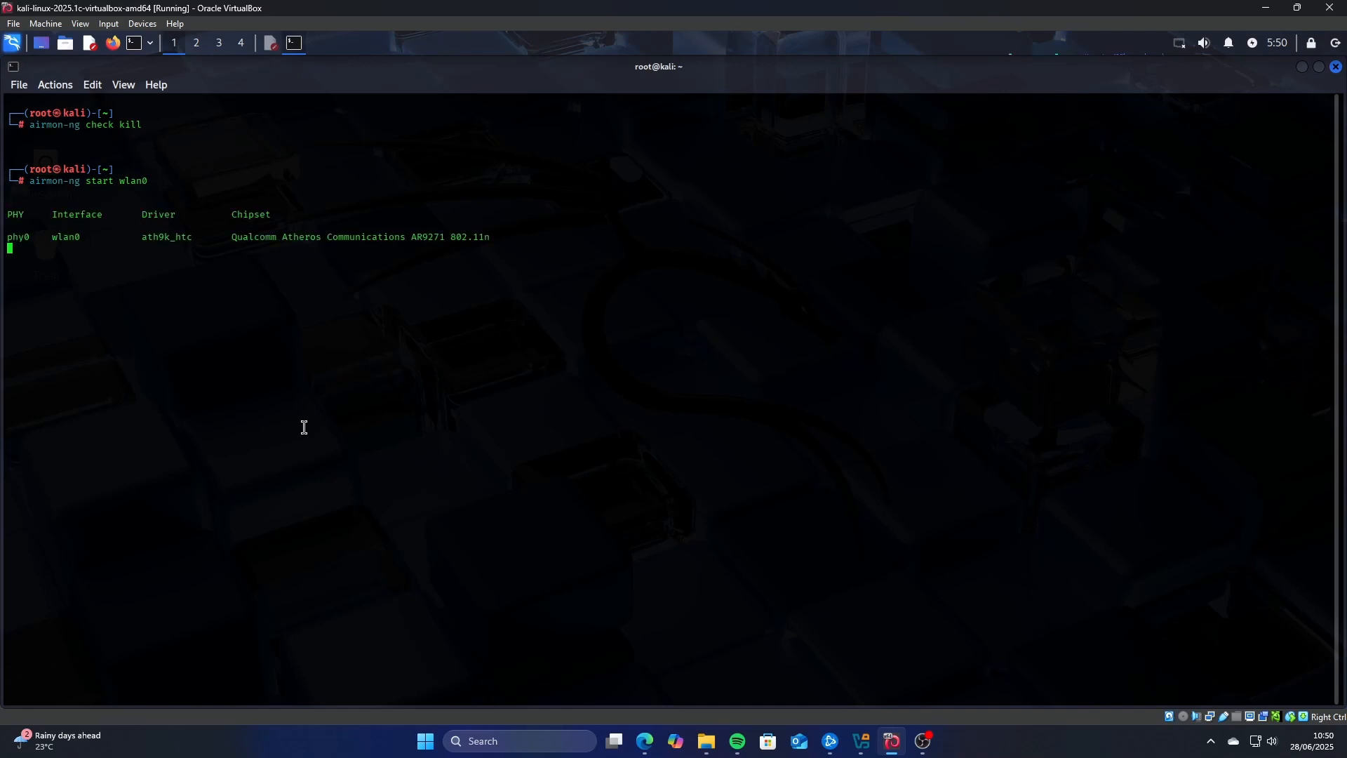
pyautogui.press('Return')
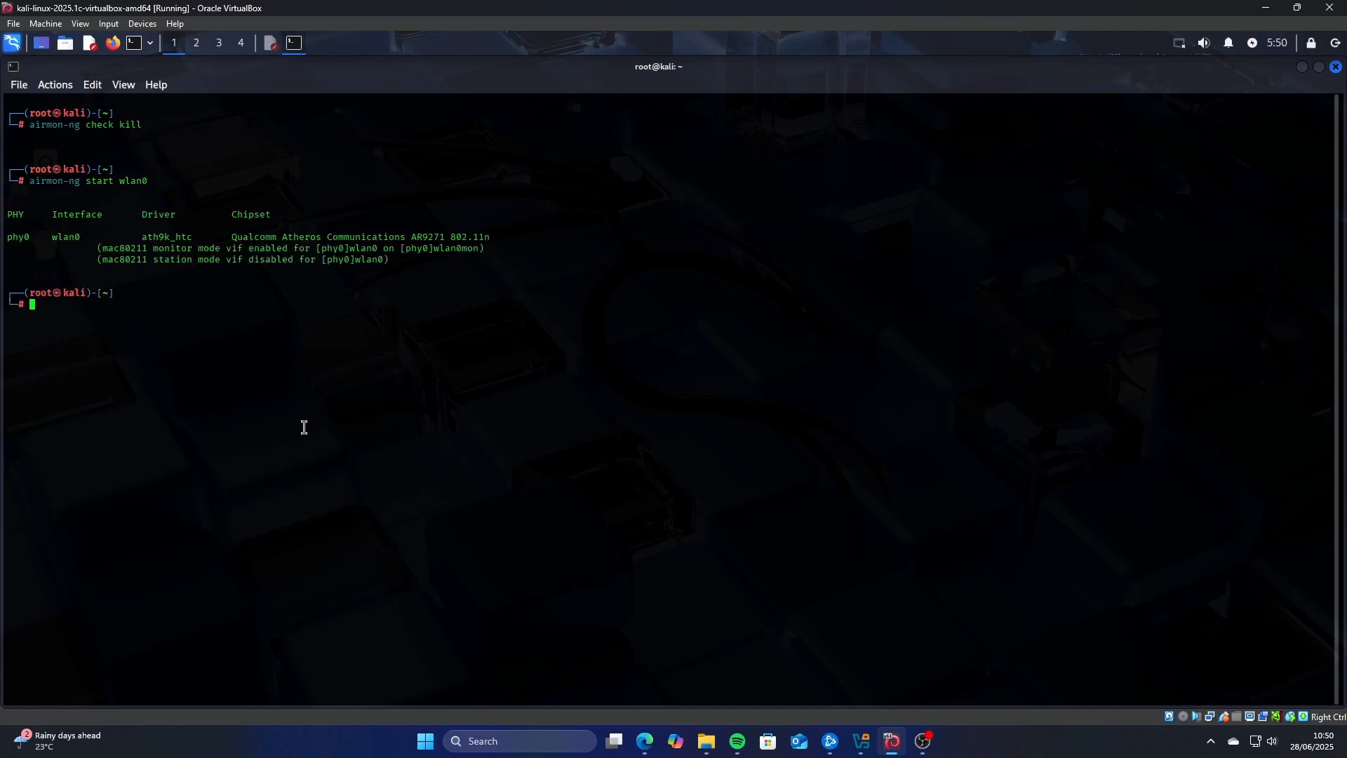
pyautogui.write('clear')
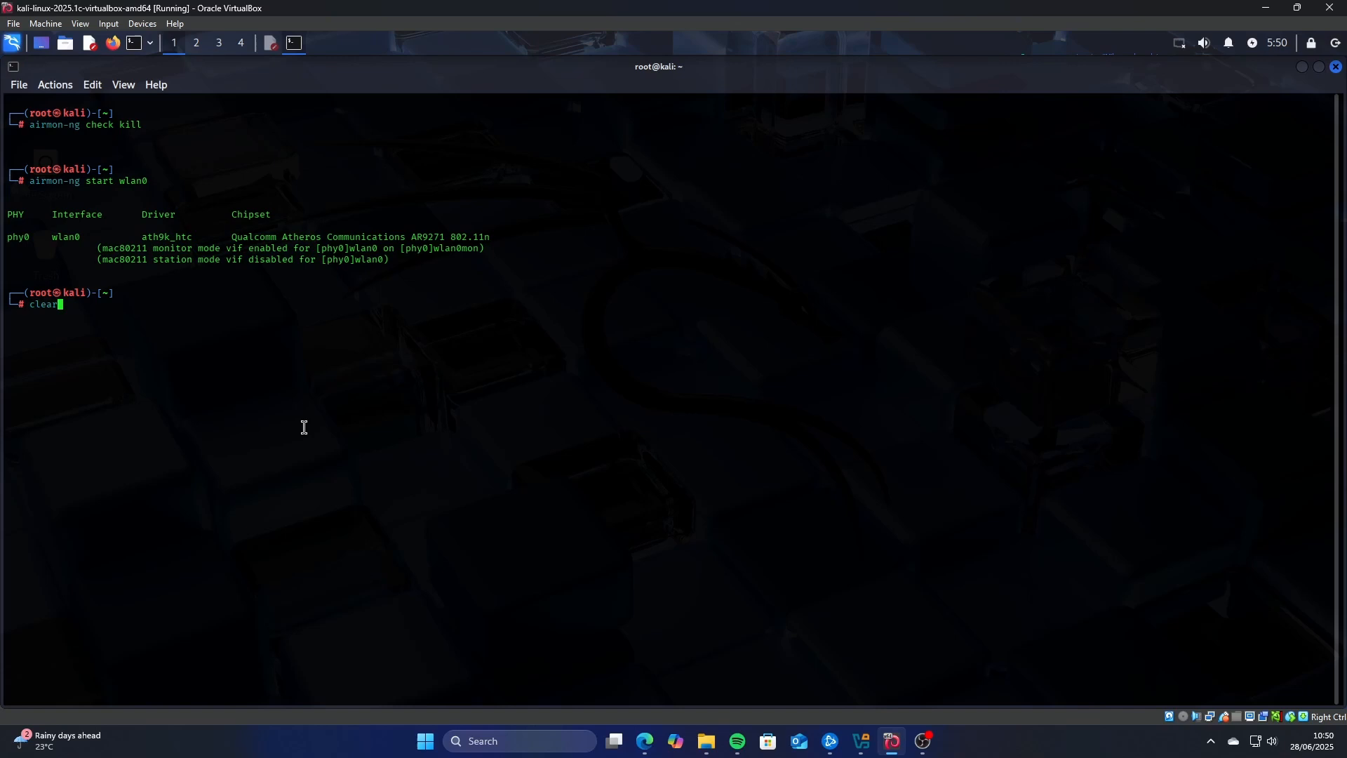
pyautogui.press('Return')
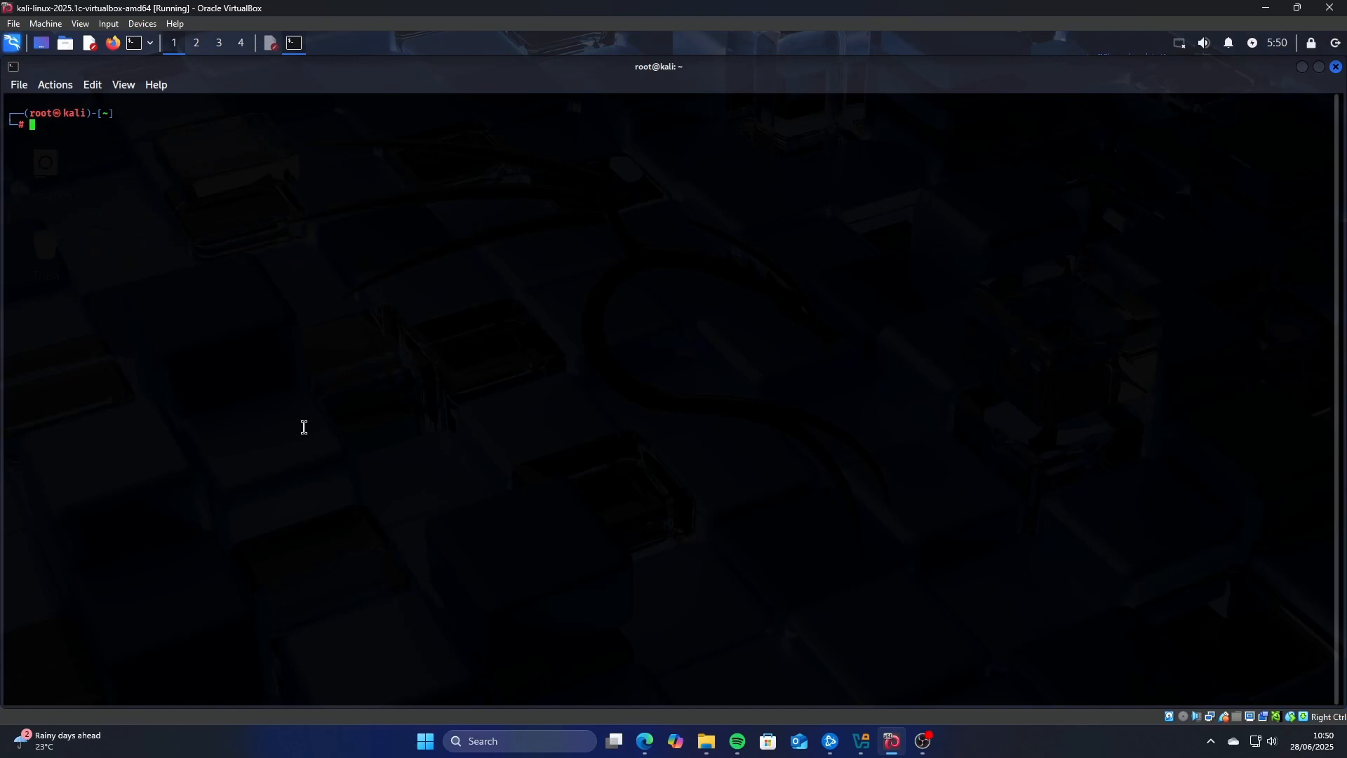
# Enter 'mdk3 wlan0 b -c 1 -f /root/Desktop/wifilist.lst' at the prompt without running it.
pyautogui.write("mdk3 wlan0 b -c 1 -f '/root/Desktop/wifilist.lst'")
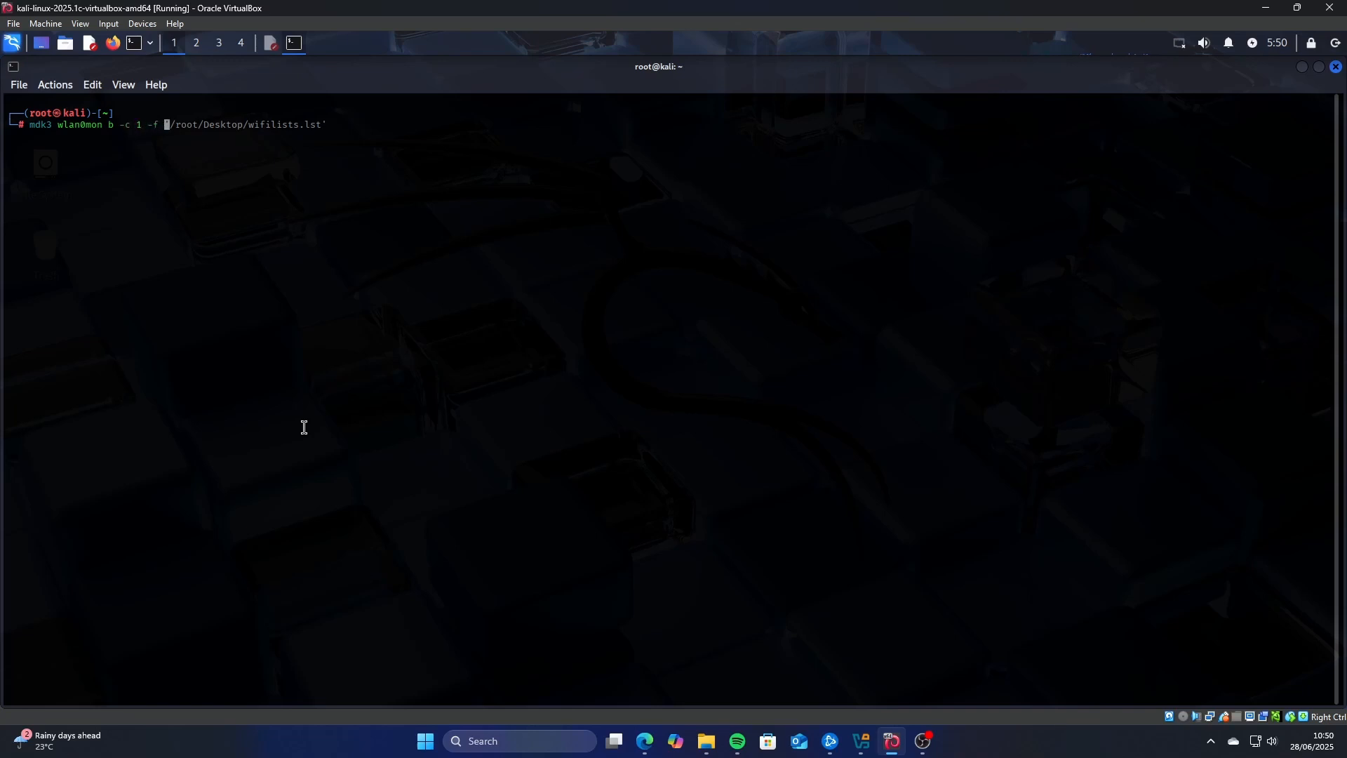
pyautogui.moveTo(208, 72)
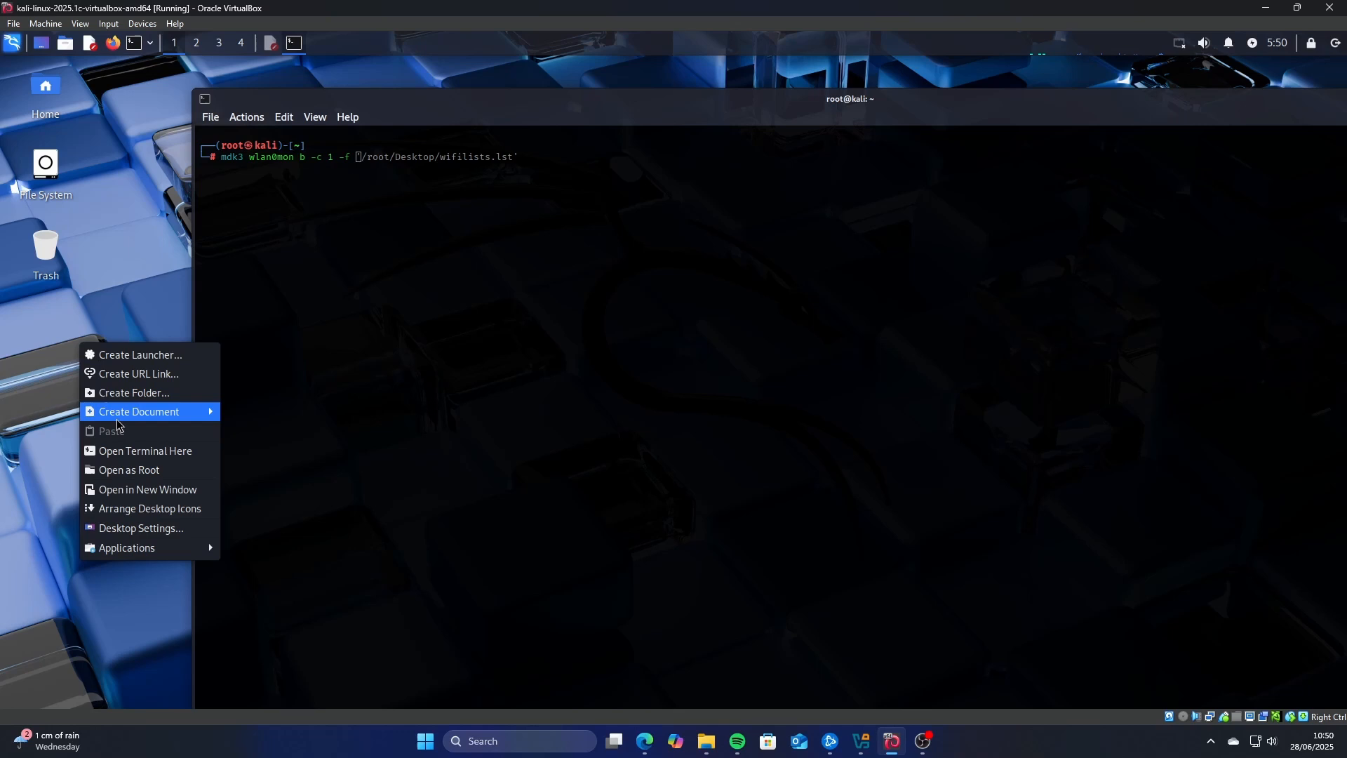
# Create an empty Desktop file named wifilist.lst and have it open in Mousepad.
pyautogui.click(139, 411)
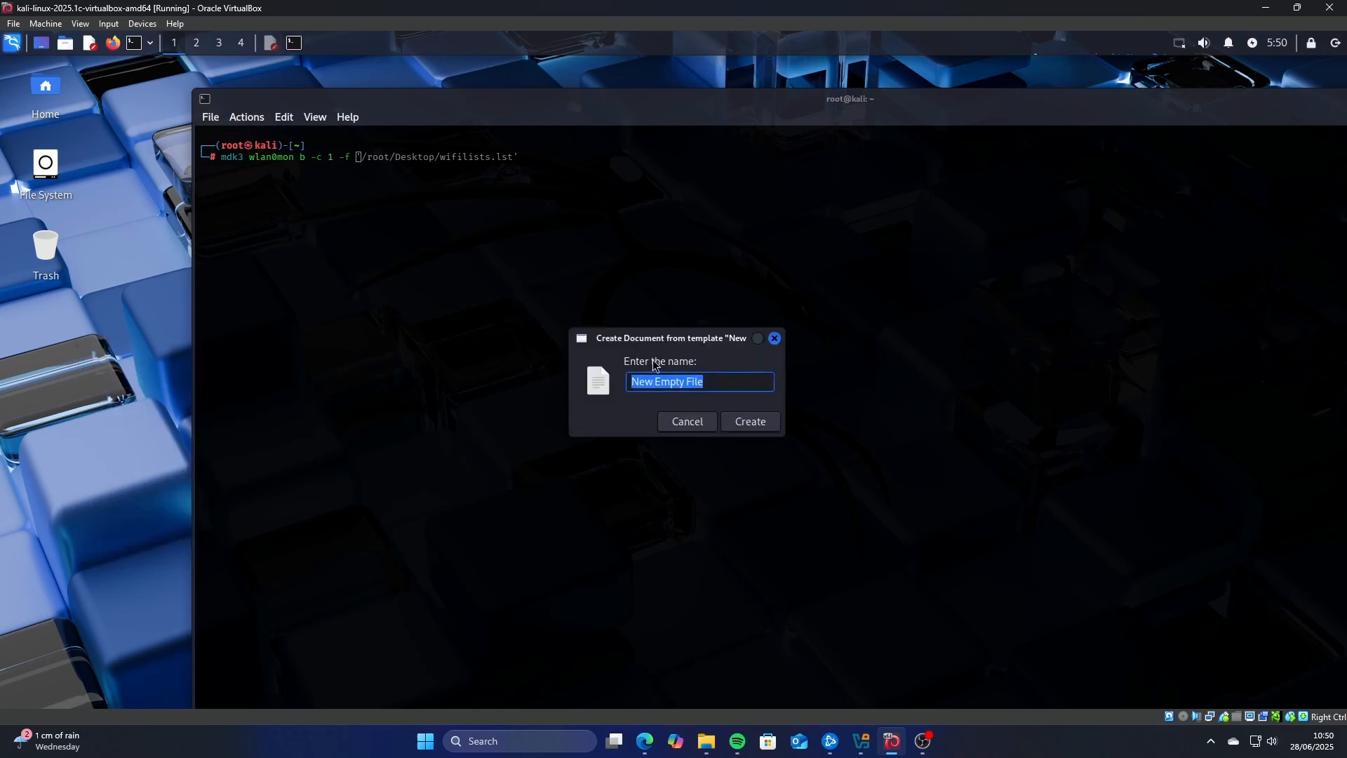
pyautogui.write('wifilist')
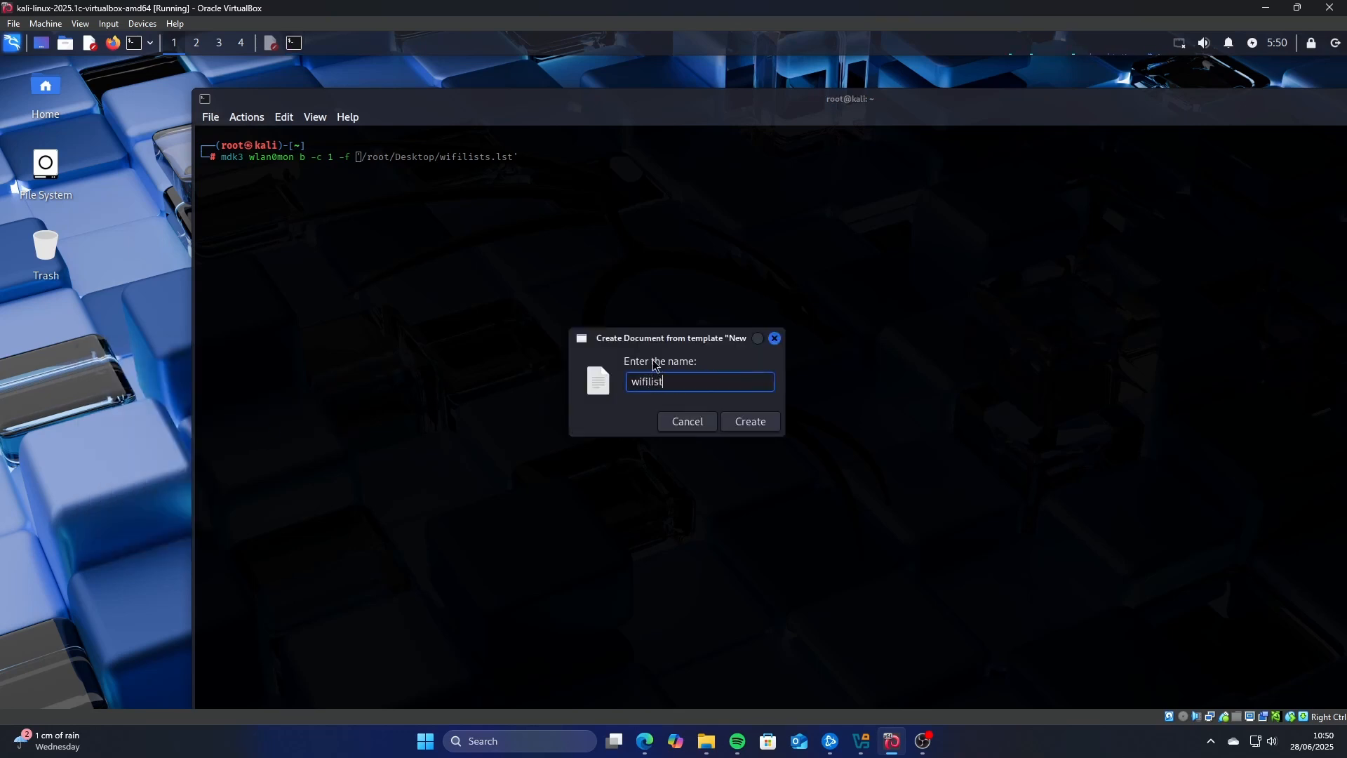
pyautogui.write('.lst')
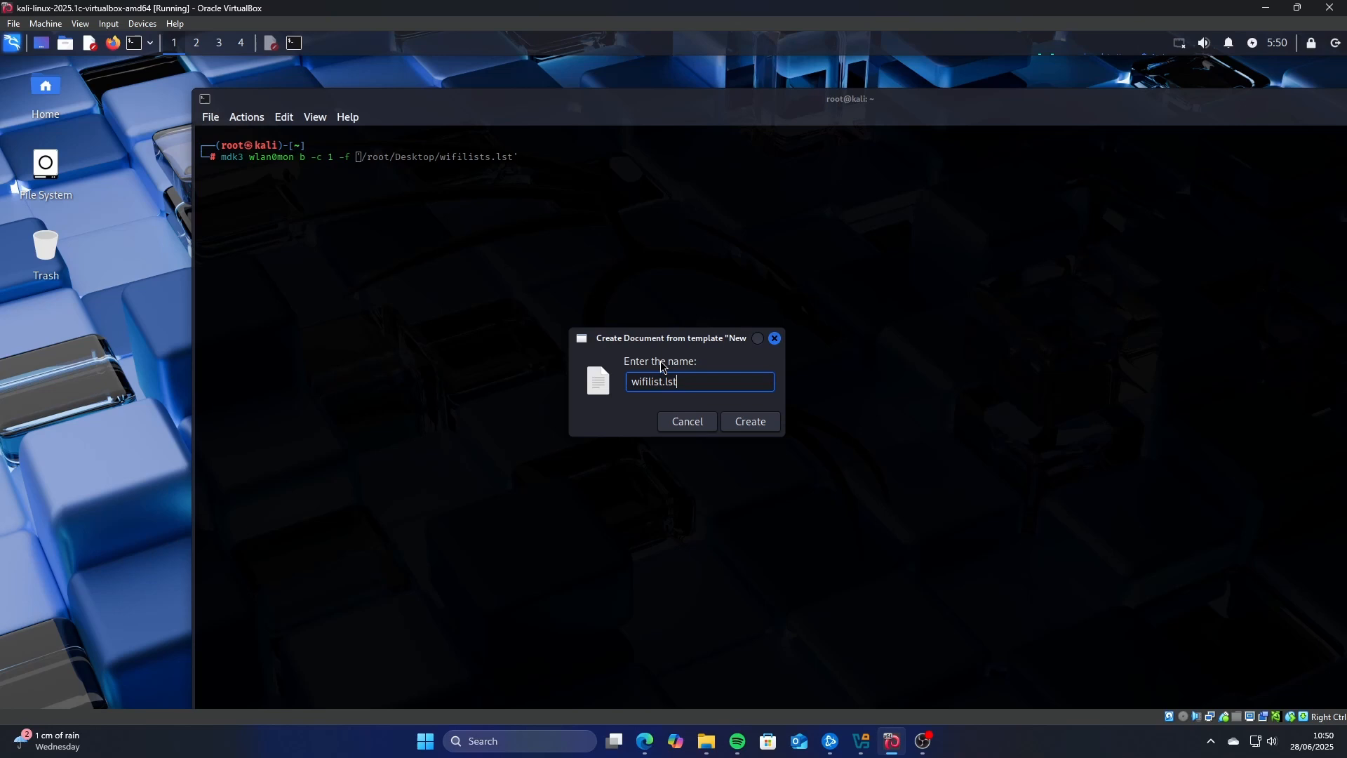
pyautogui.click(747, 422)
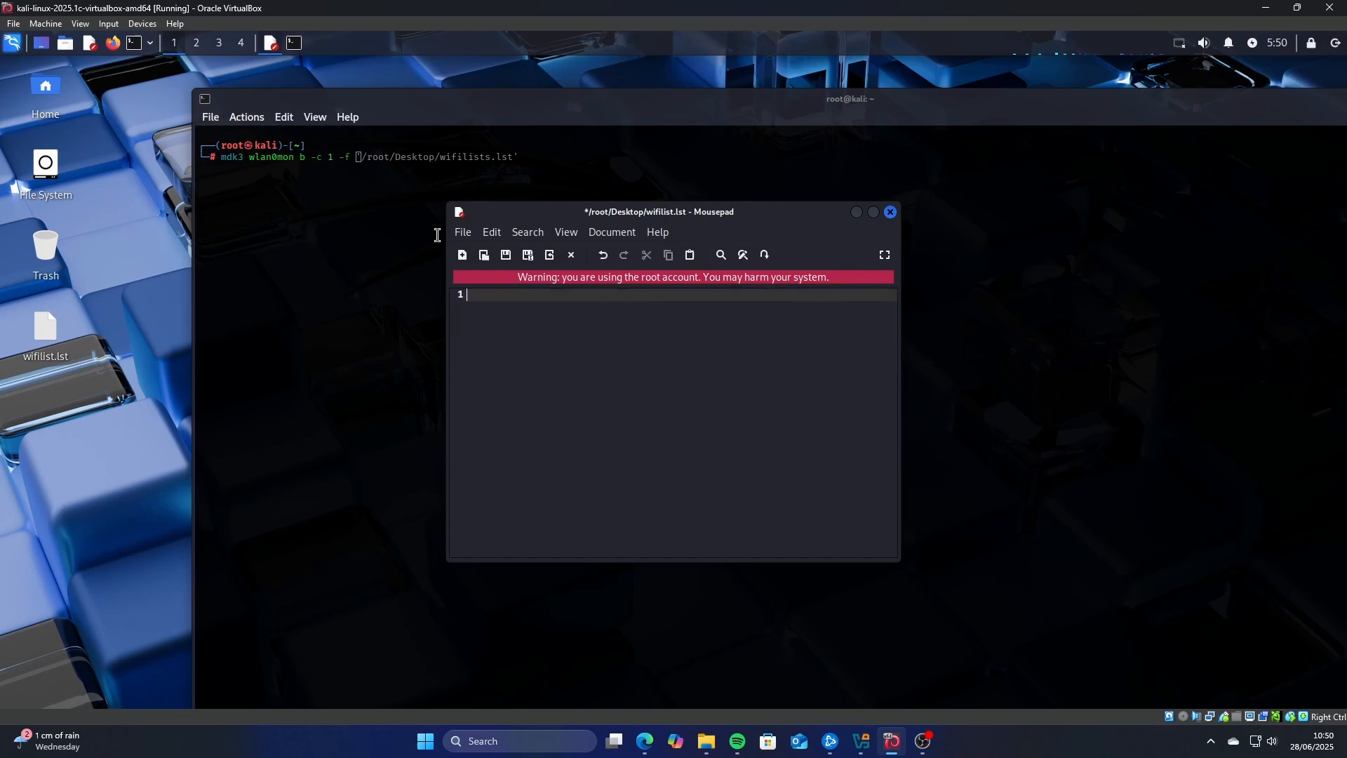
# Fill wifilist.lst with fake SSIDs (hello, 123, 456, hack, hacked, hackwifi), save and close it.
pyautogui.write('hello')
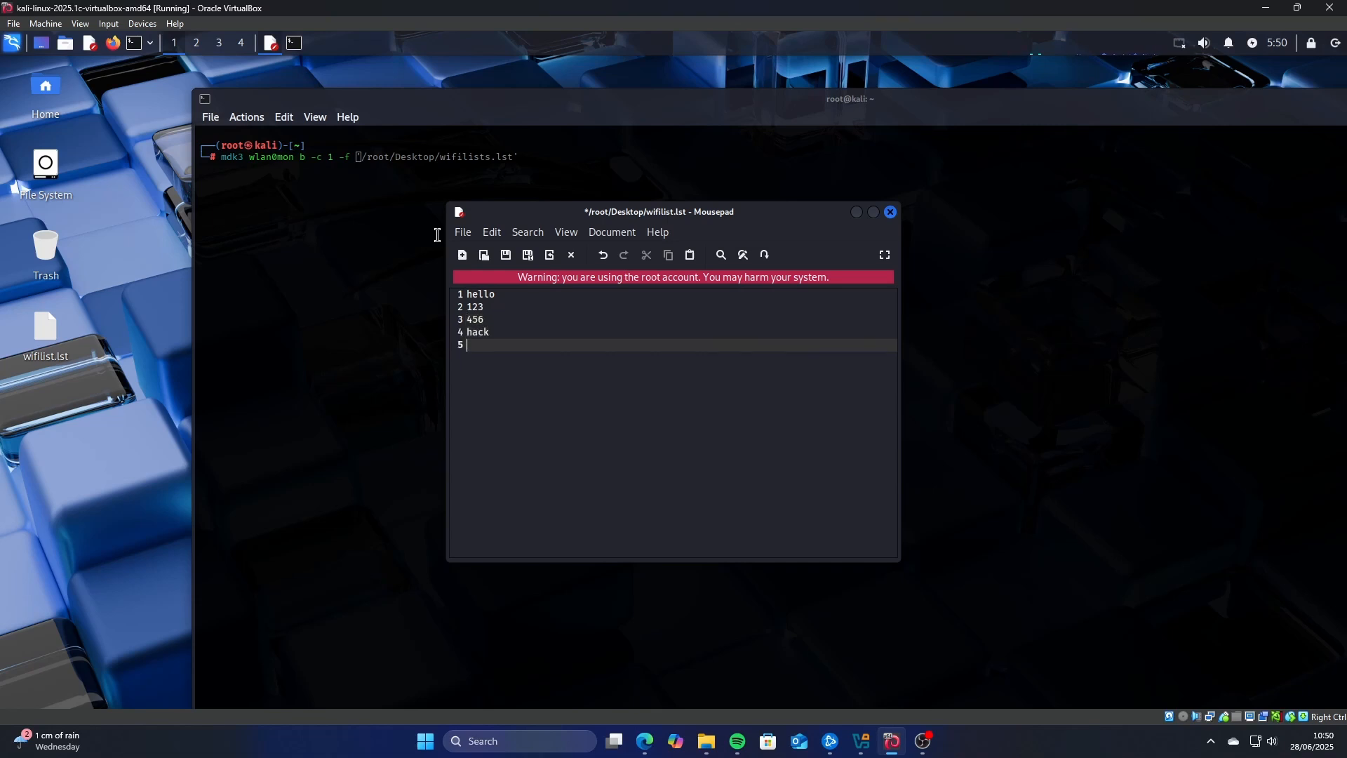
pyautogui.write('hacked')
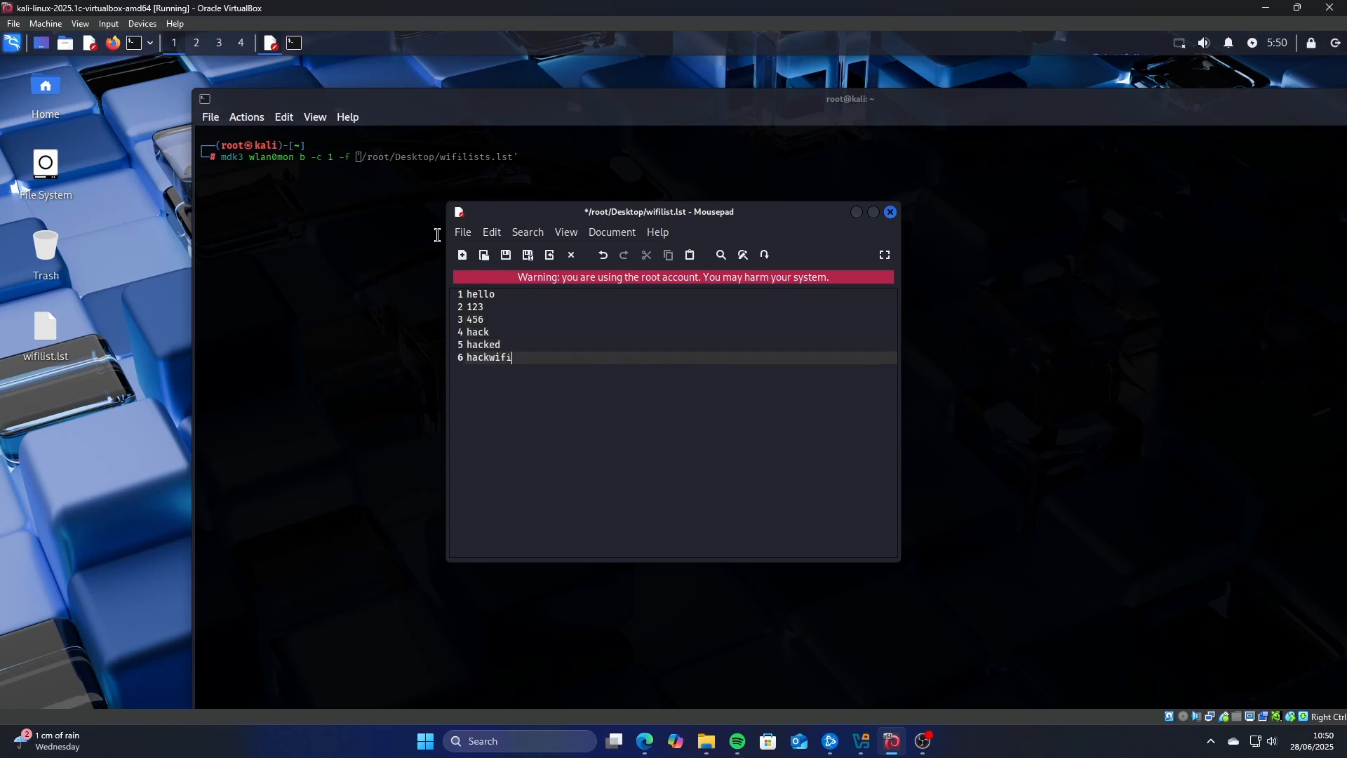
pyautogui.moveTo(462, 232)
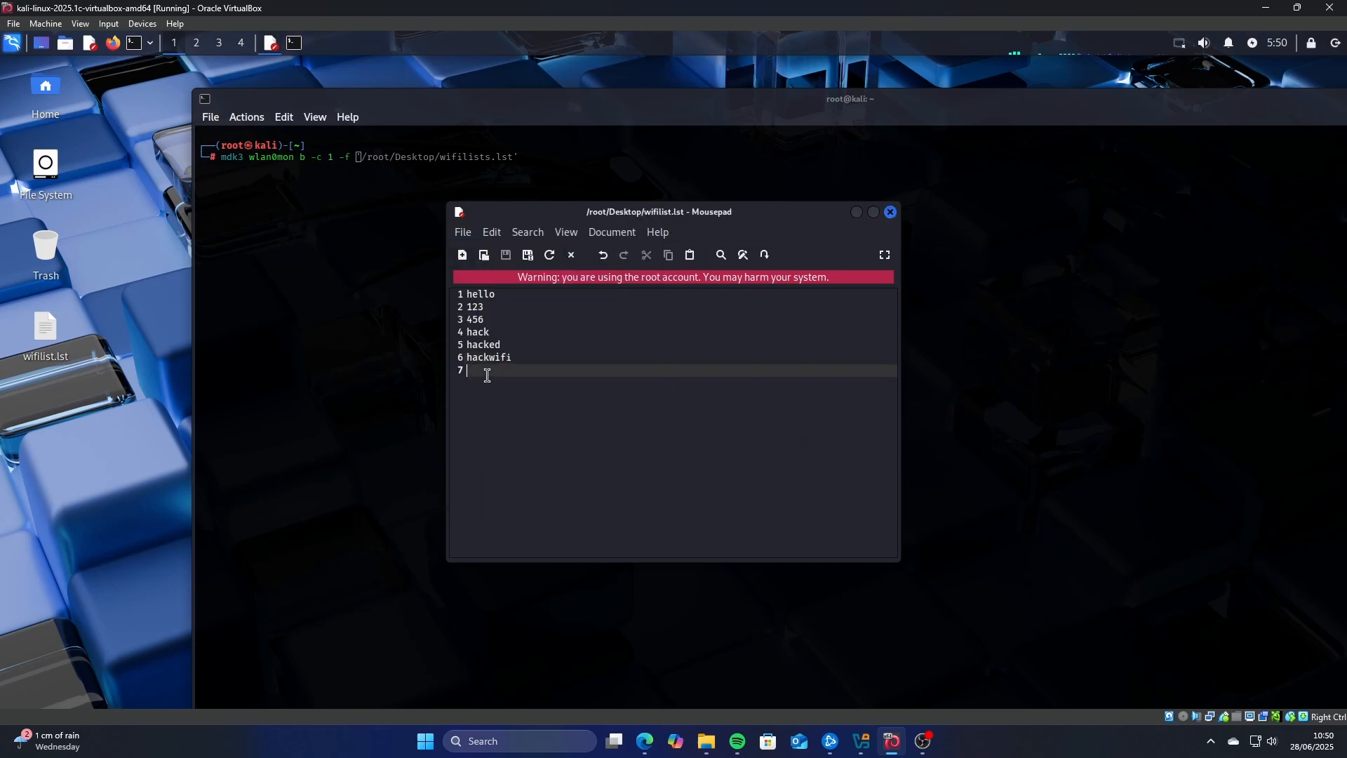
pyautogui.moveTo(889, 212)
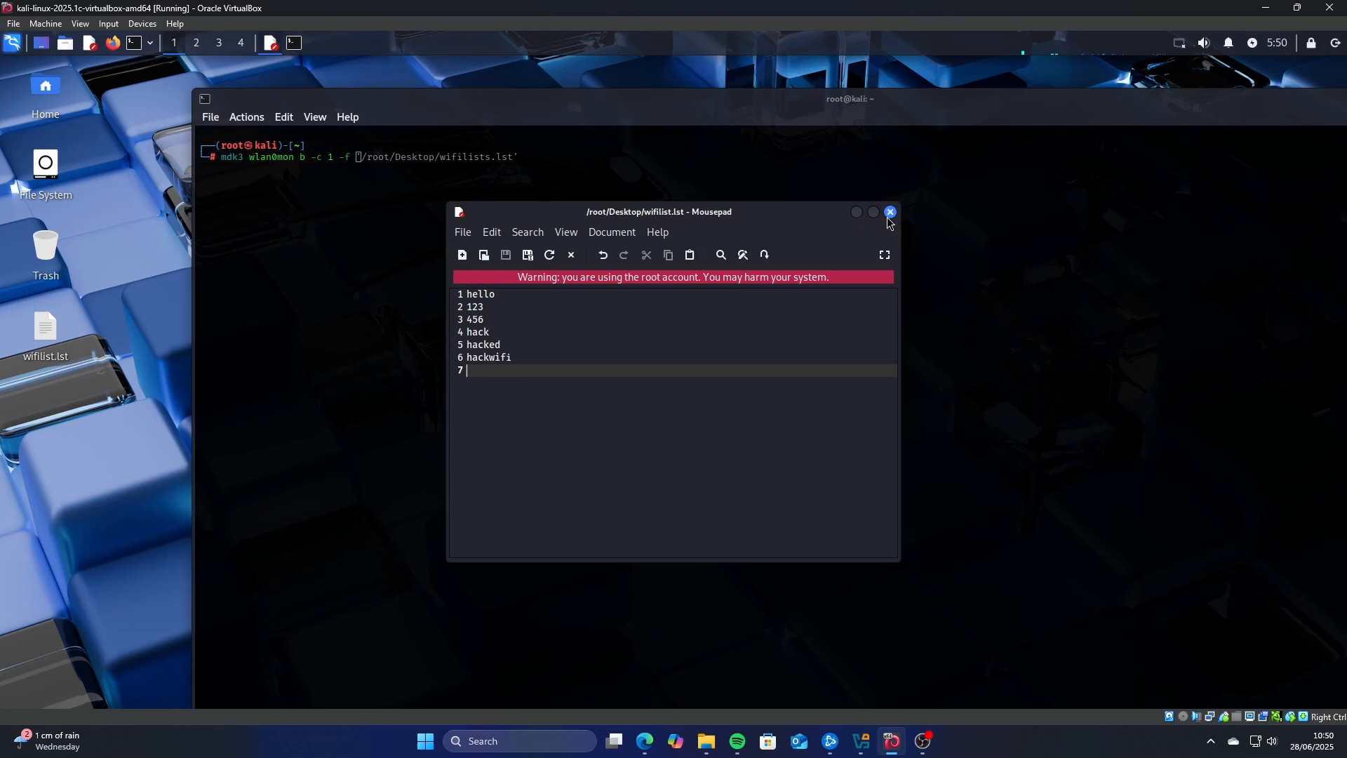
pyautogui.click(890, 212)
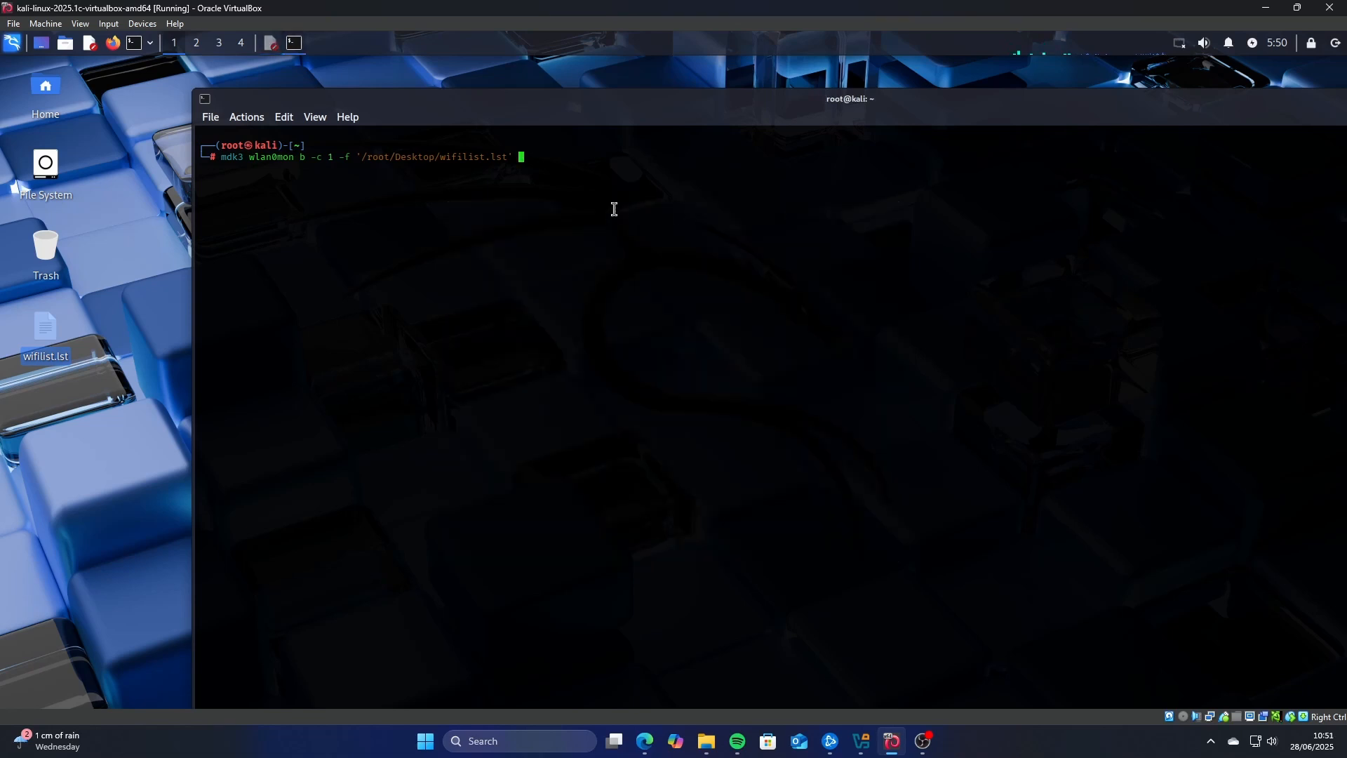
# Launch the mdk3 beacon flood and show the fake networks in the Windows WiFi flyout.
pyautogui.press('Return')
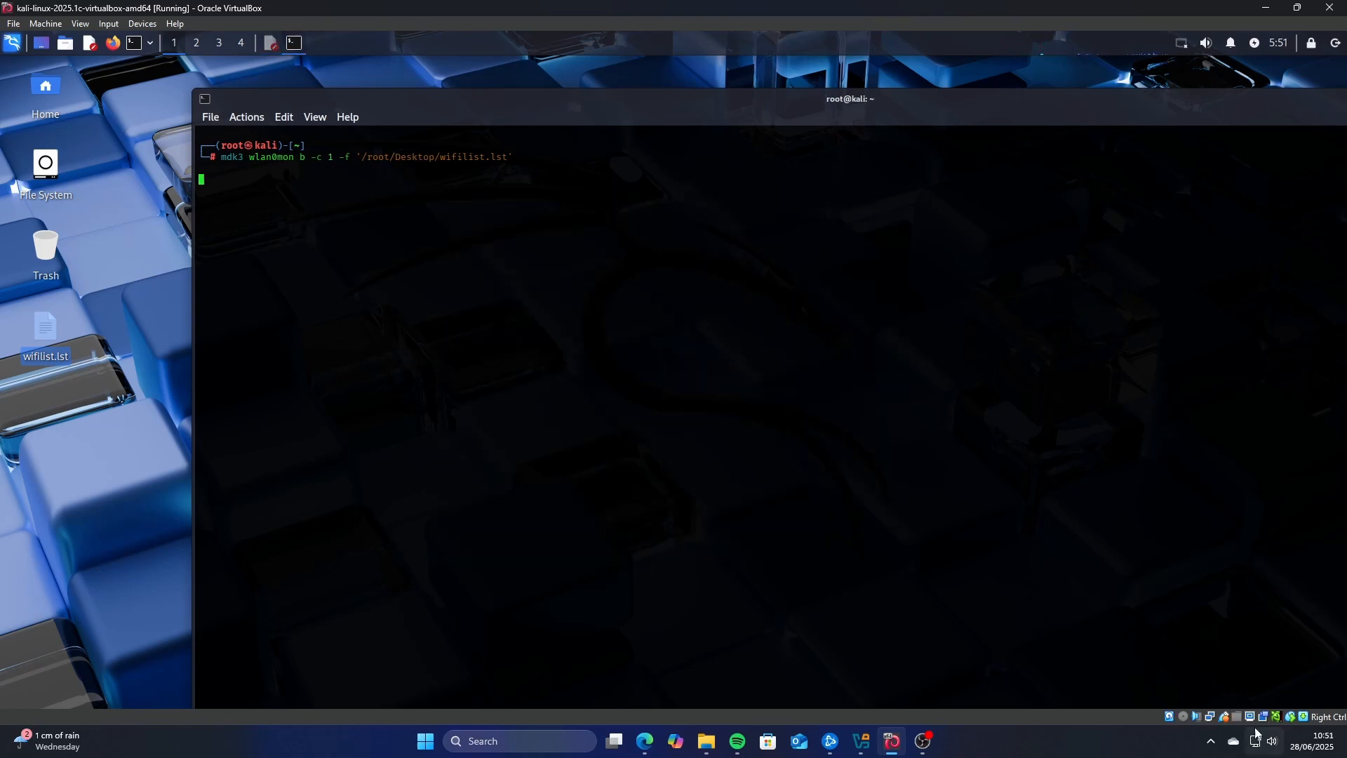
pyautogui.click(1253, 741)
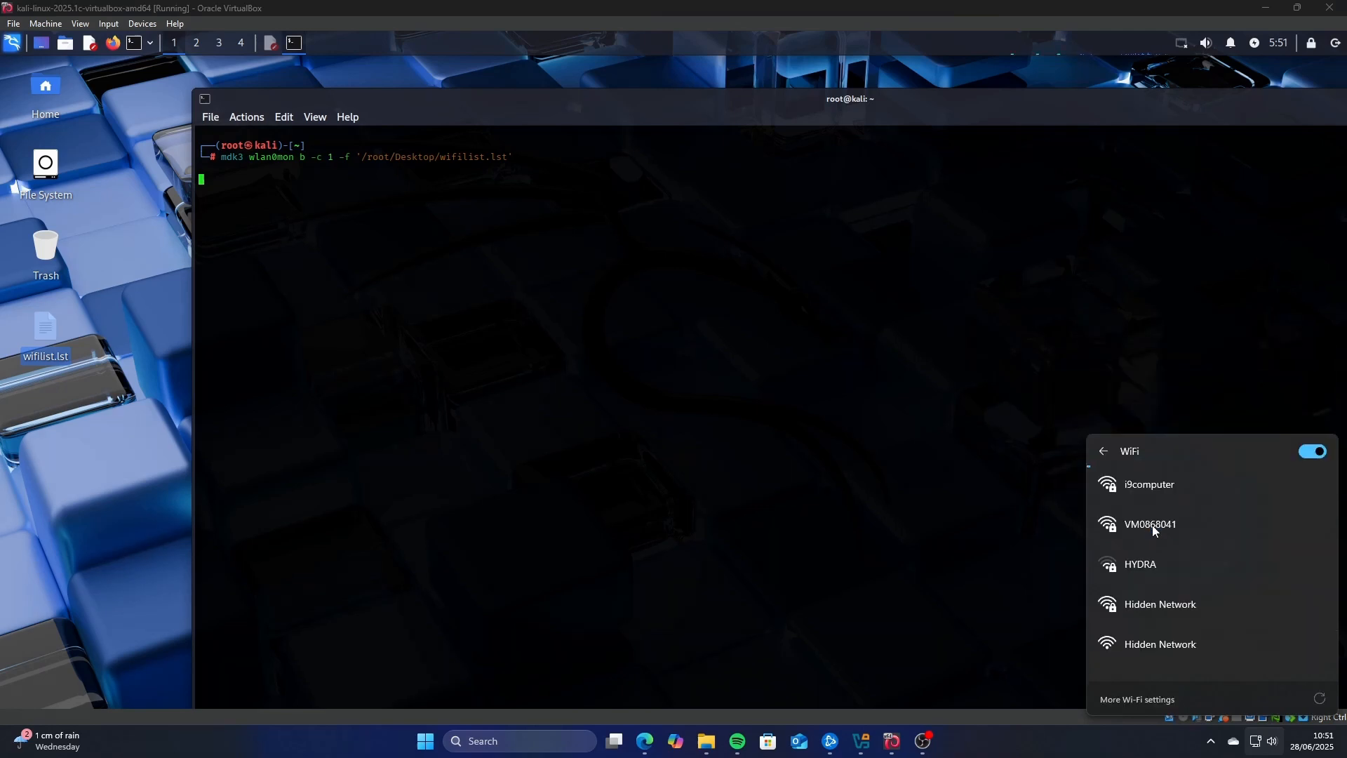